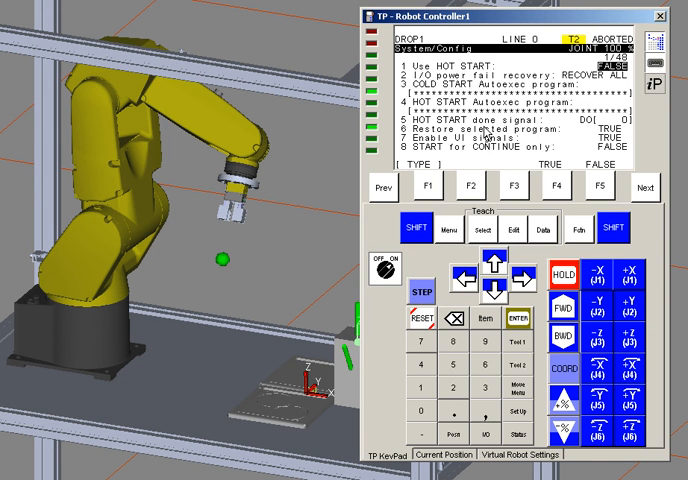
mouse_move(497, 135)
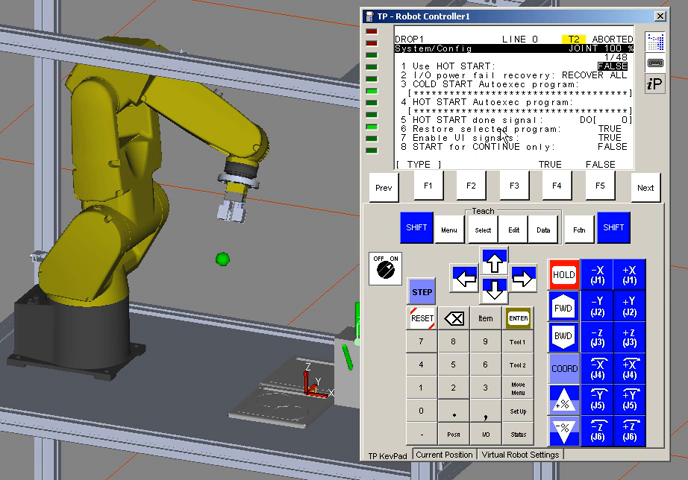
mouse_move(501, 299)
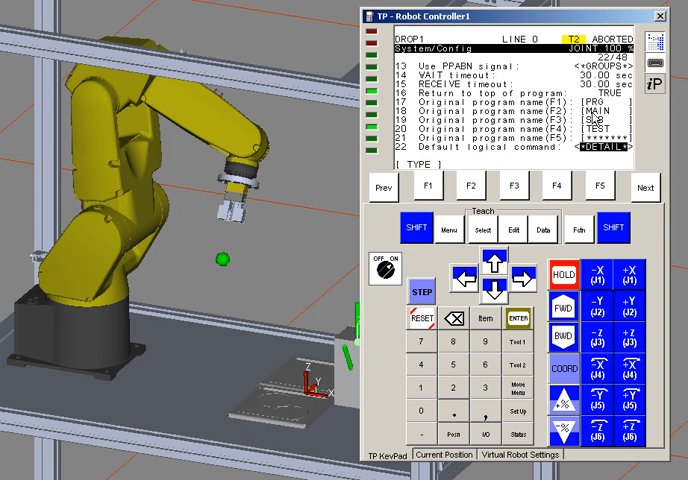
mouse_move(513, 293)
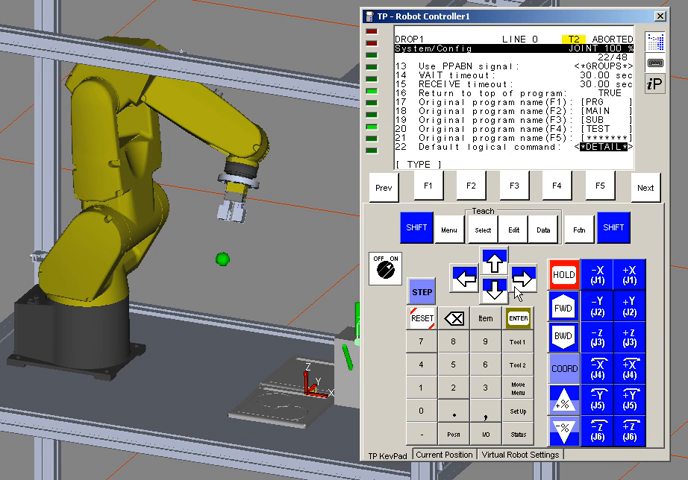
mouse_move(510, 305)
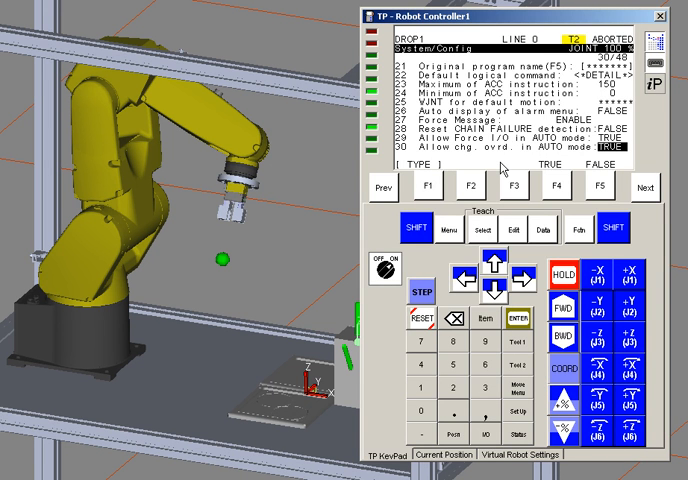
mouse_move(500, 169)
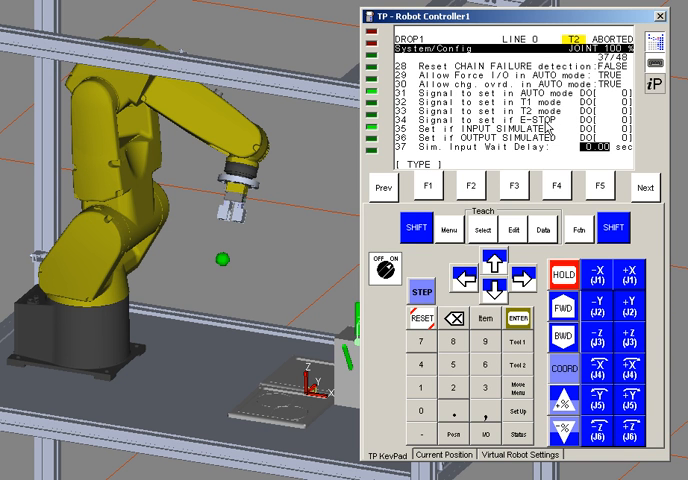
mouse_move(546, 128)
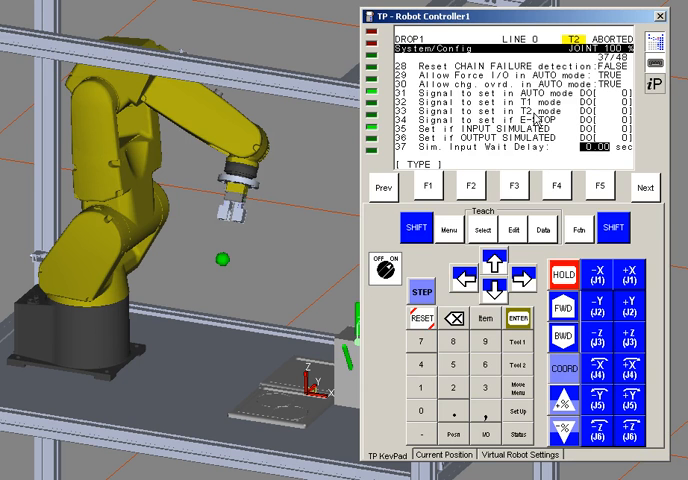
mouse_move(533, 140)
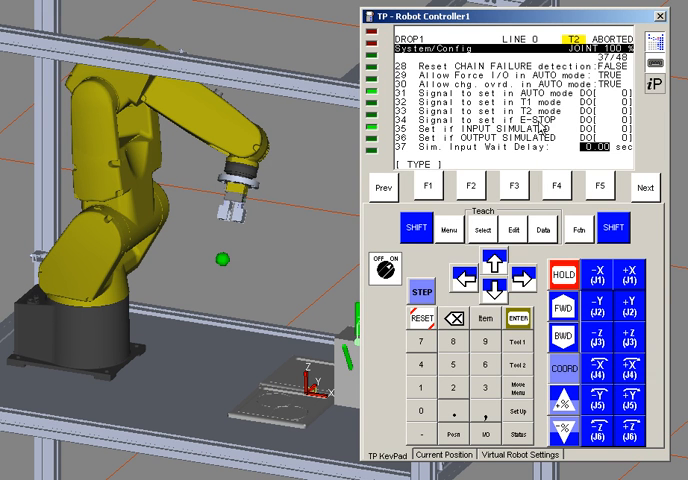
mouse_move(542, 128)
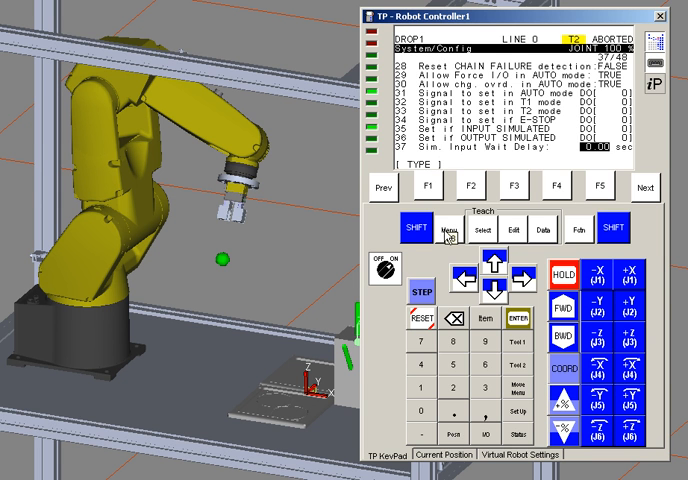
mouse_move(446, 240)
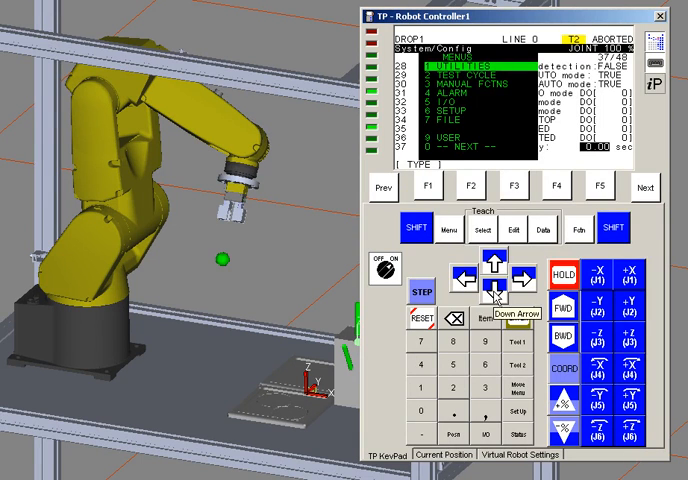
Bring up the pendant's MENUS category list over the System/Config screen
click(512, 300)
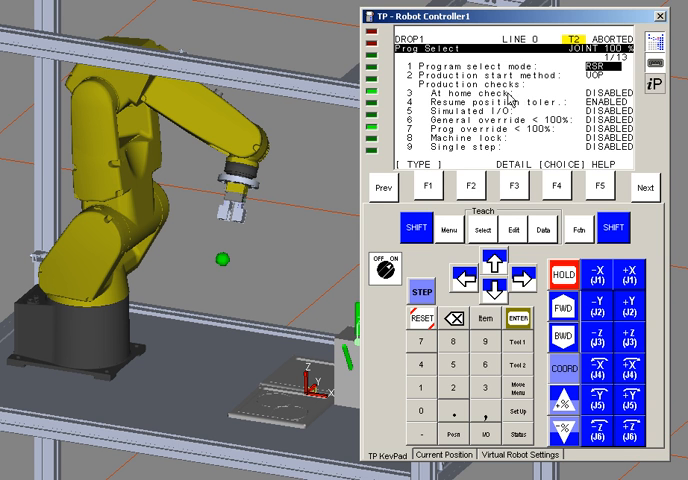
mouse_move(508, 100)
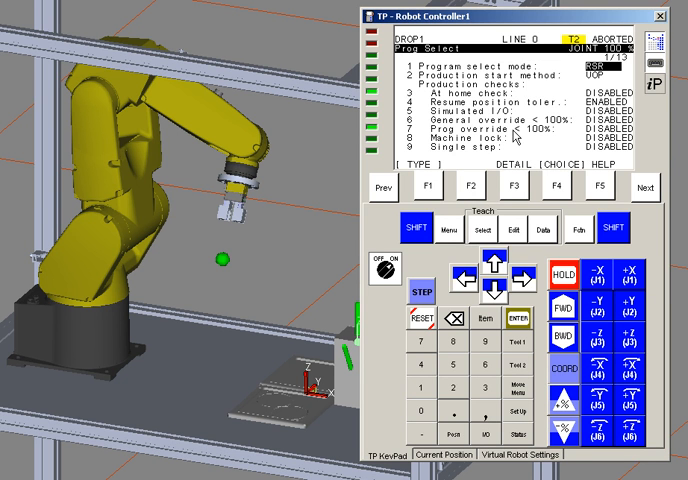
mouse_move(555, 133)
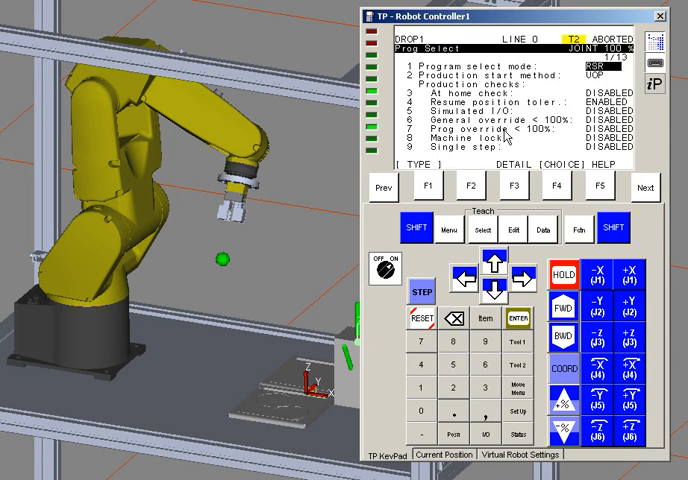
mouse_move(508, 140)
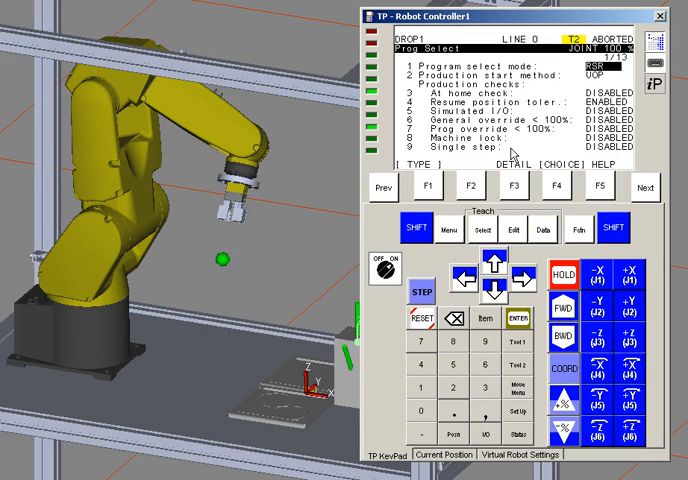
mouse_move(500, 303)
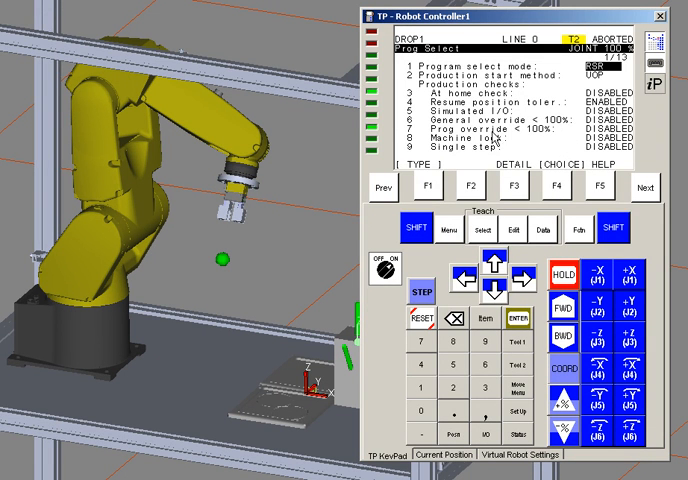
Page the Prog Select list to item 13, showing 1000 ms heartbeat and 100/50 KB memory limits
click(491, 304)
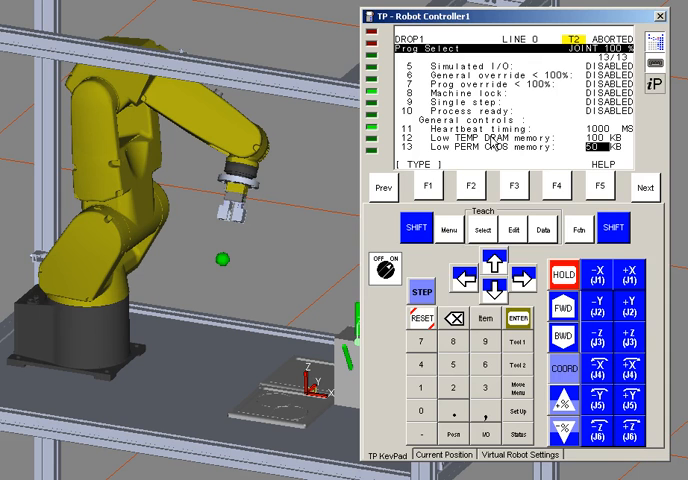
mouse_move(487, 137)
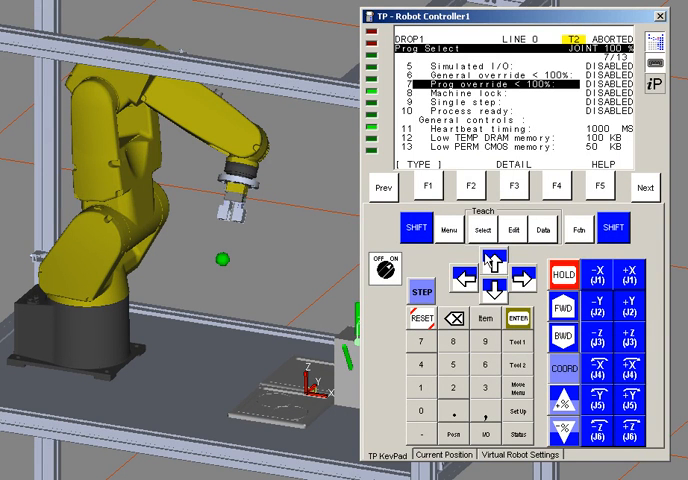
mouse_move(489, 268)
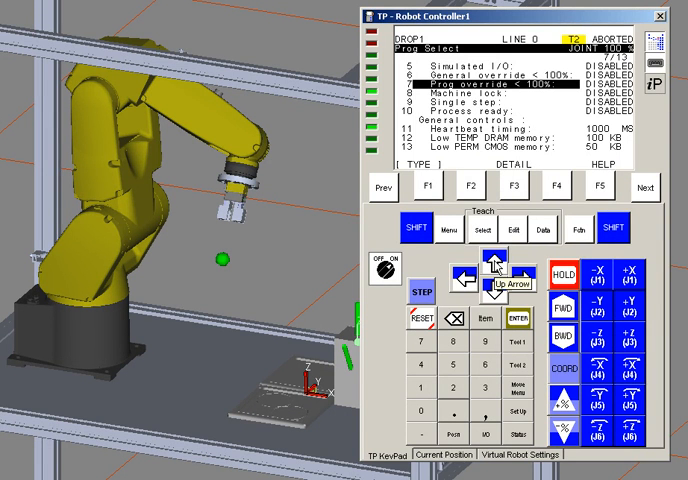